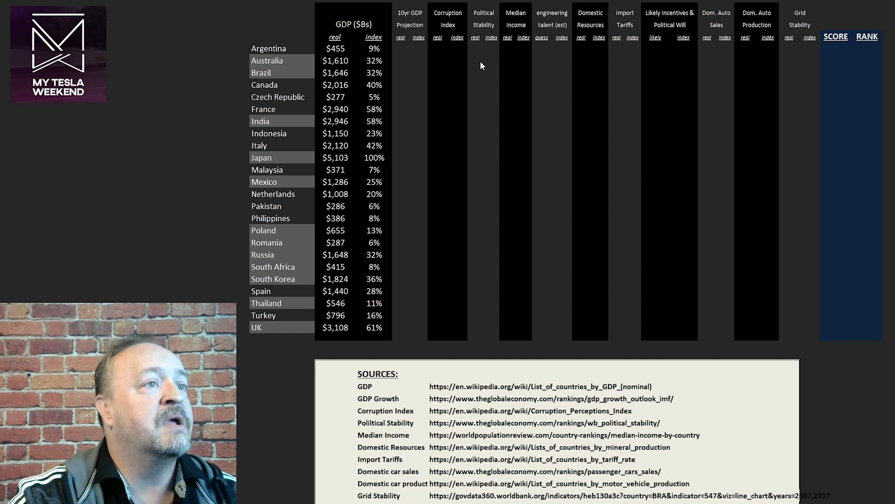
mouse_move(345, 52)
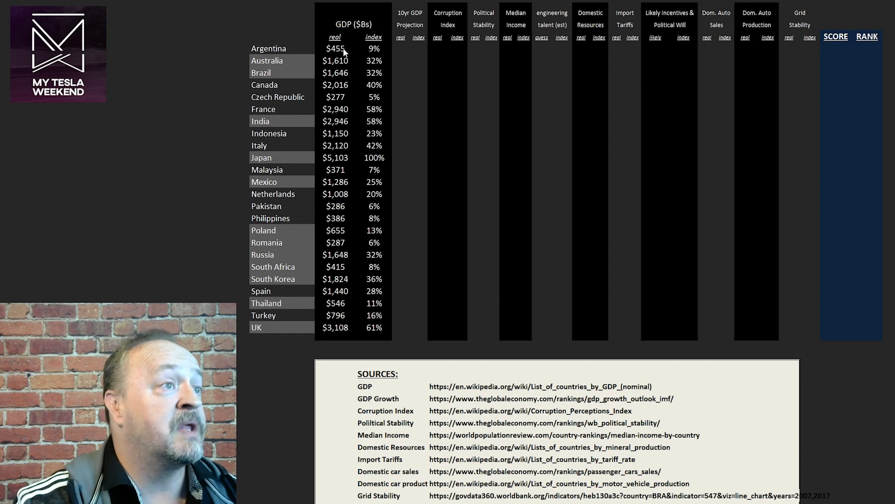
Step: Review Argentina's GDP, index and import-tariff figures before ranking
left_click(336, 48)
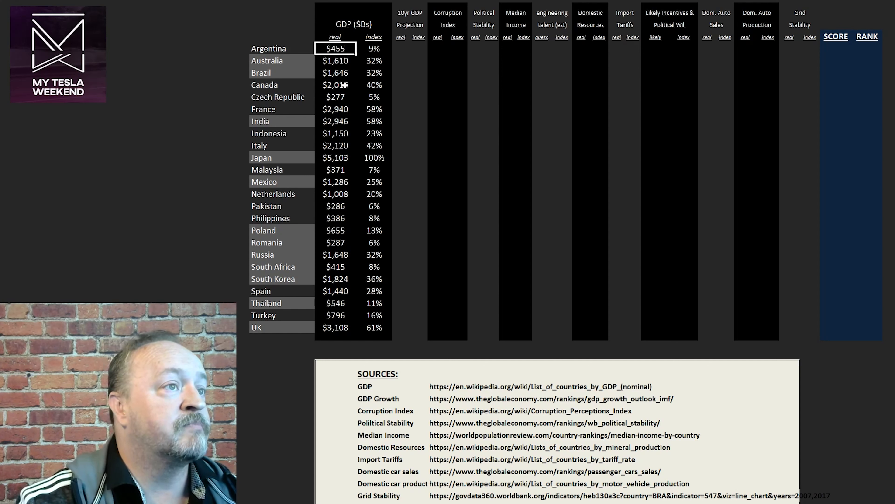
left_click(373, 48)
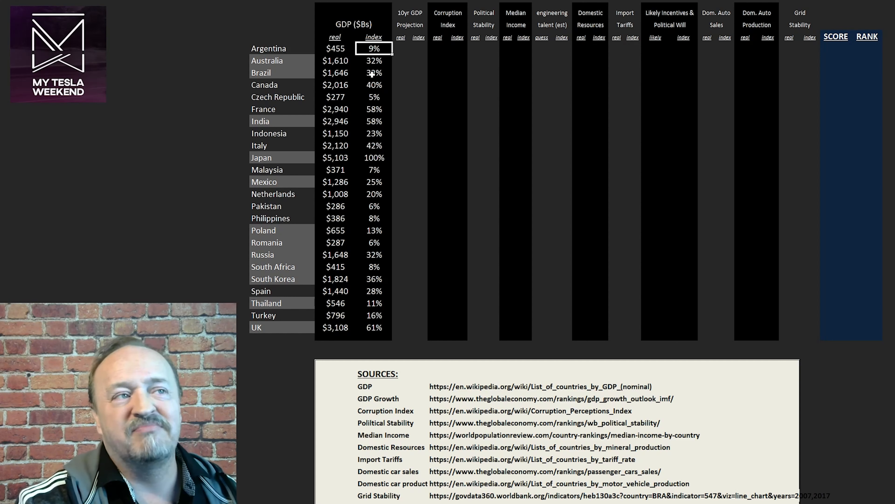
left_click(438, 48)
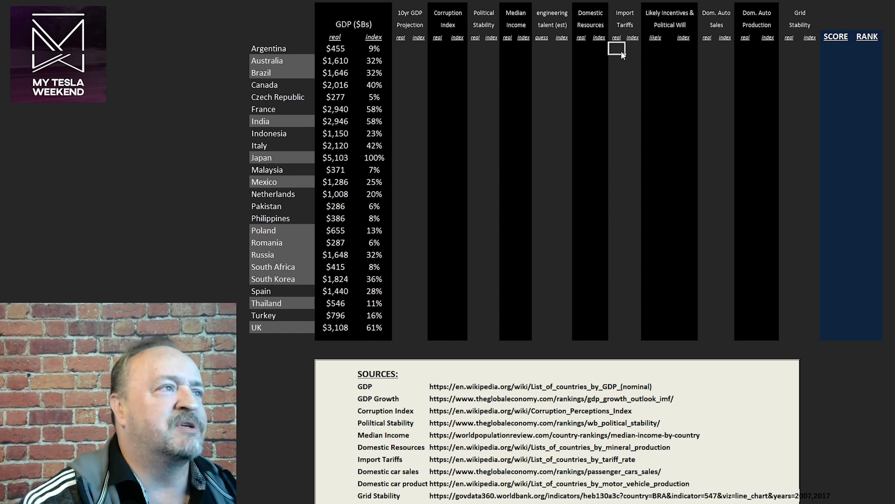
left_click(616, 49)
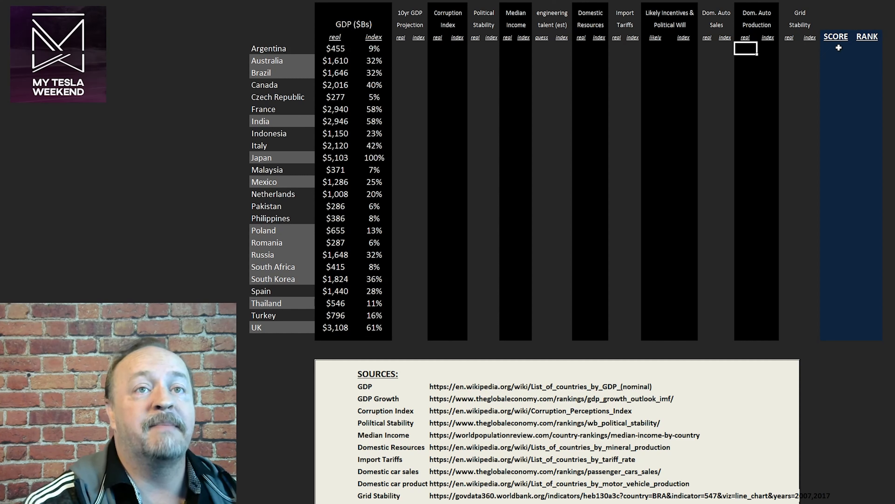
Step: Enter Argentina's rank of 22 and Australia's rank of 6 in the RANK column
left_click(865, 49)
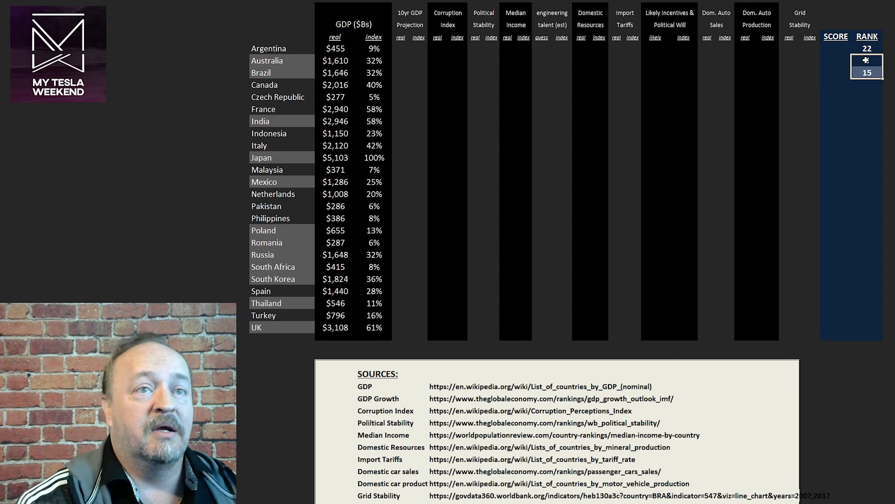
left_click(866, 61)
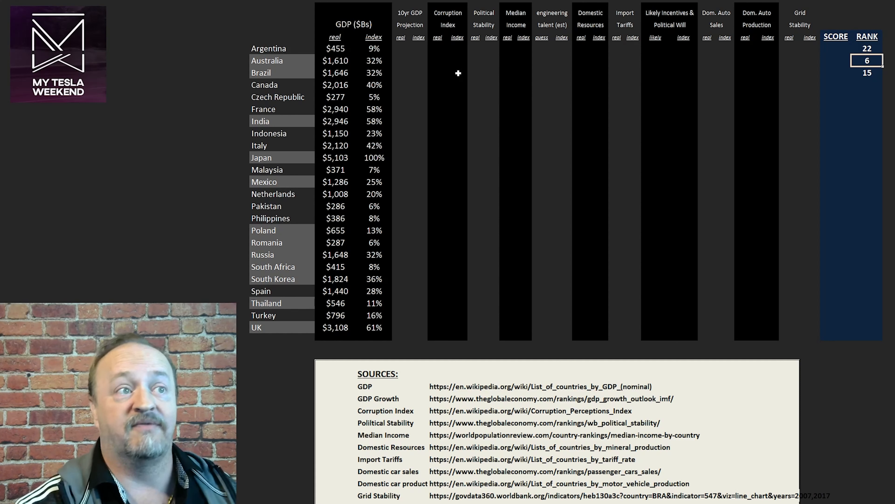
mouse_move(718, 303)
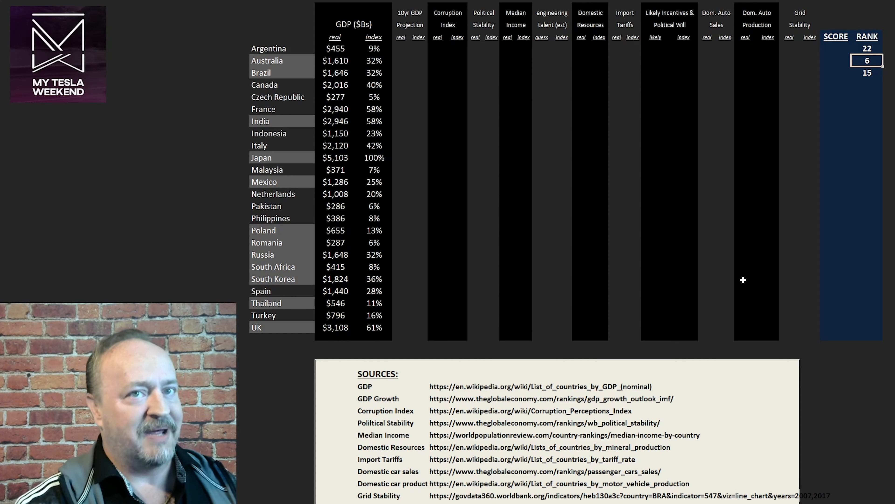
mouse_move(745, 279)
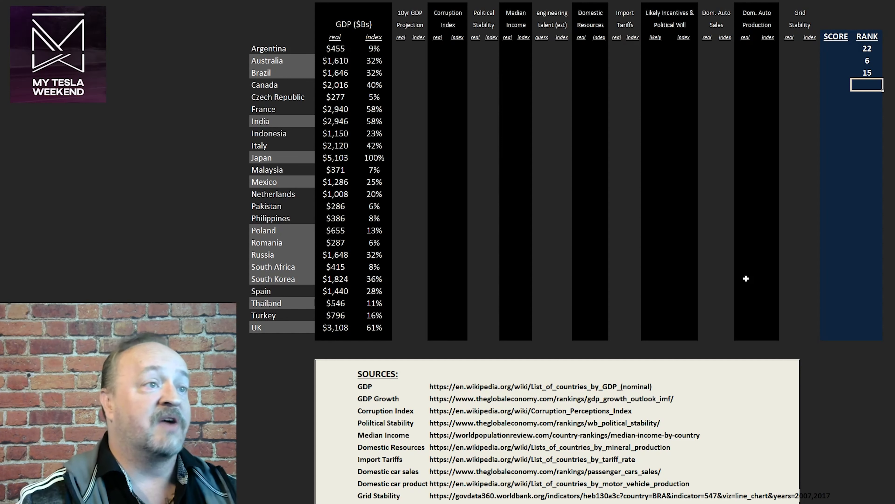
mouse_move(459, 117)
type("2")
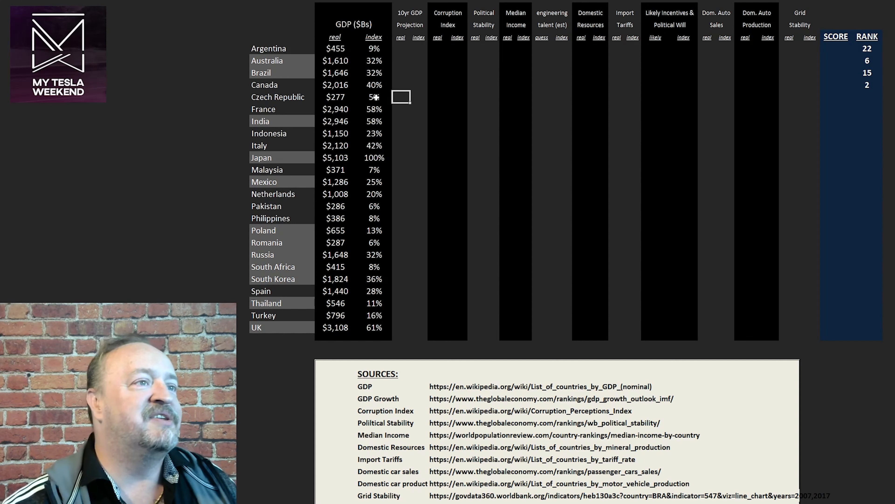
Step: Review Czech Republic's criteria cells and enter its rank of 9
left_click(374, 97)
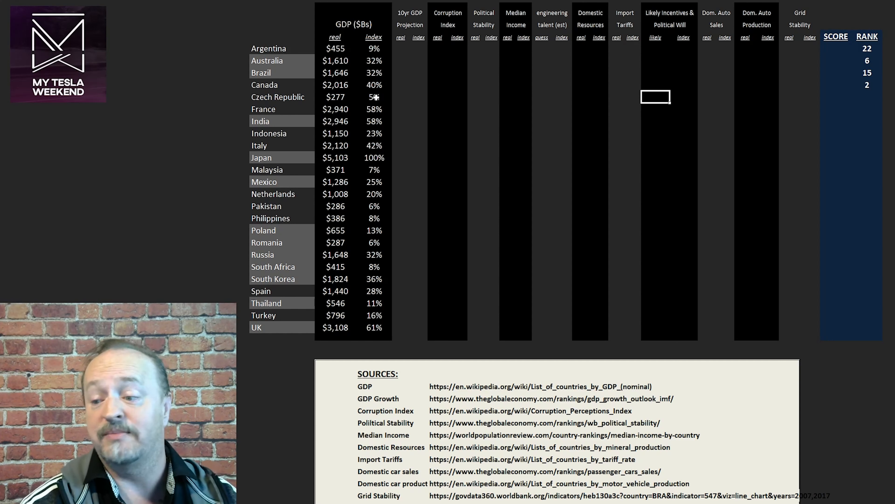
left_click(707, 97)
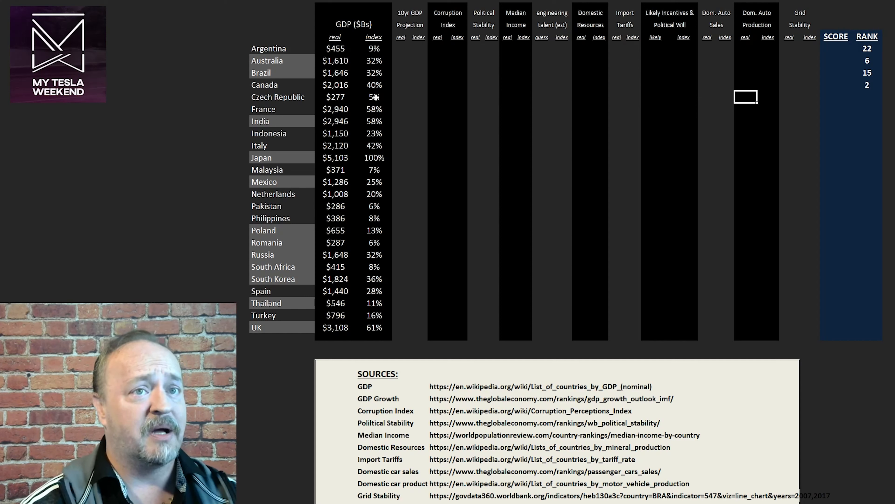
left_click(867, 102)
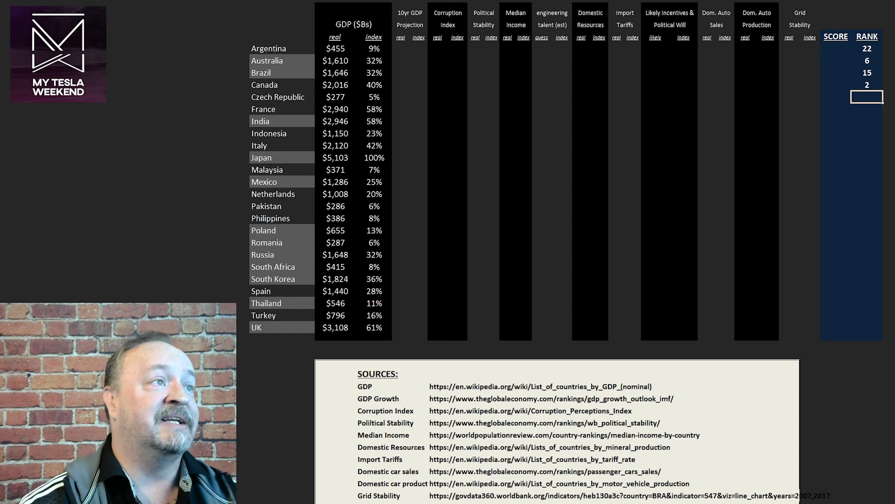
type("9")
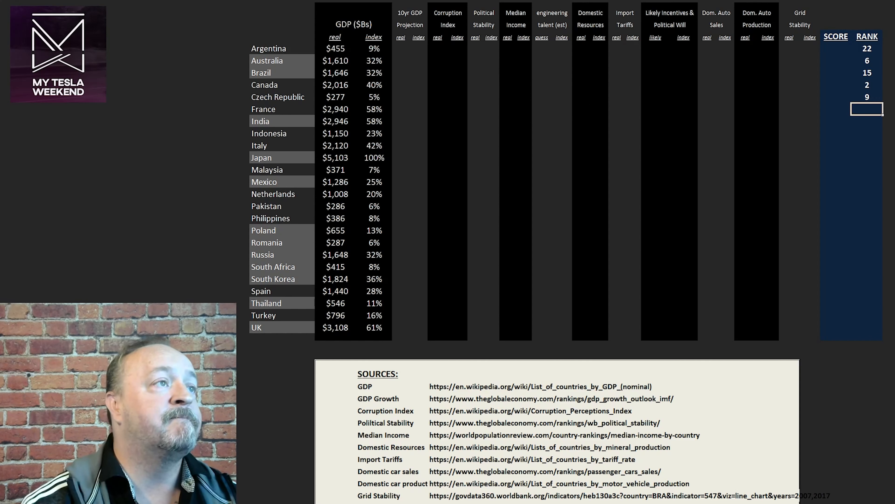
Step: Enter France's rank of 8, then move to India's rank cell
type("8")
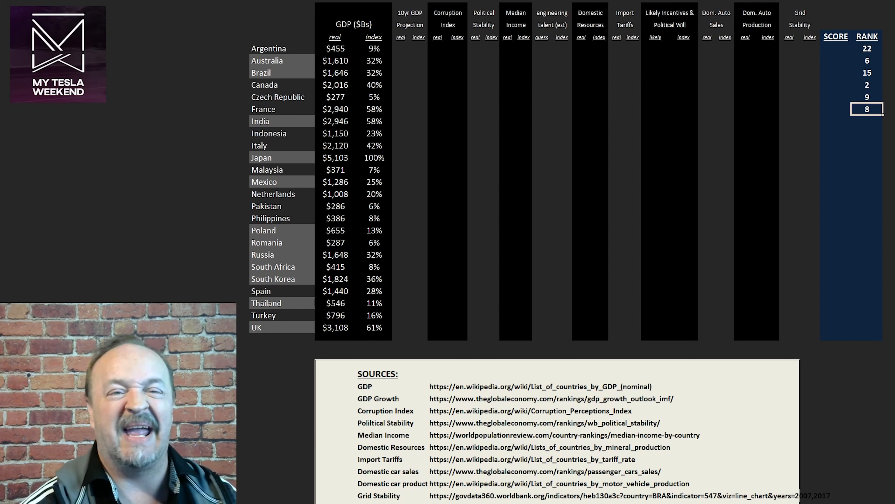
left_click(867, 120)
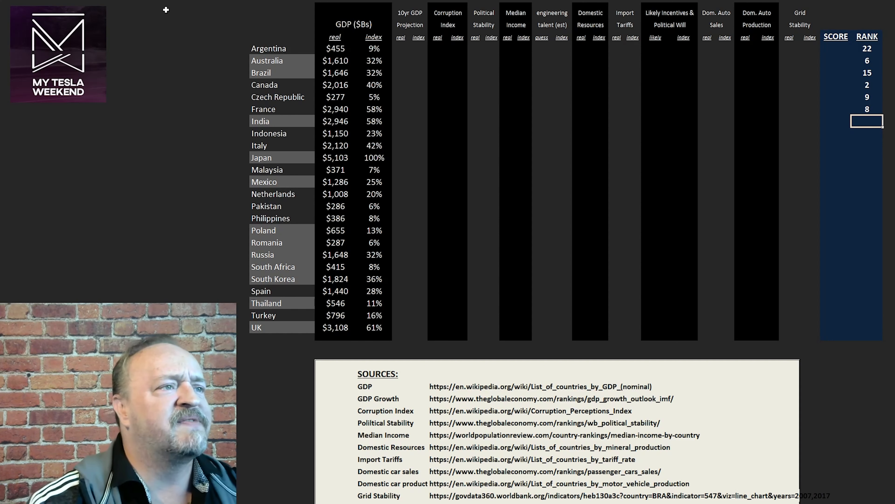
mouse_move(178, 258)
type("4")
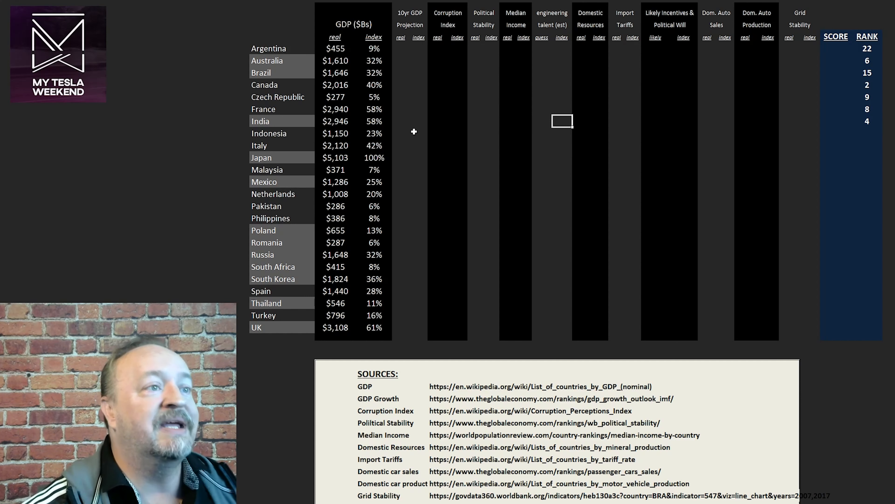
Step: Check Indonesia's GDP figure and enter Italy's rank of 3
left_click(336, 133)
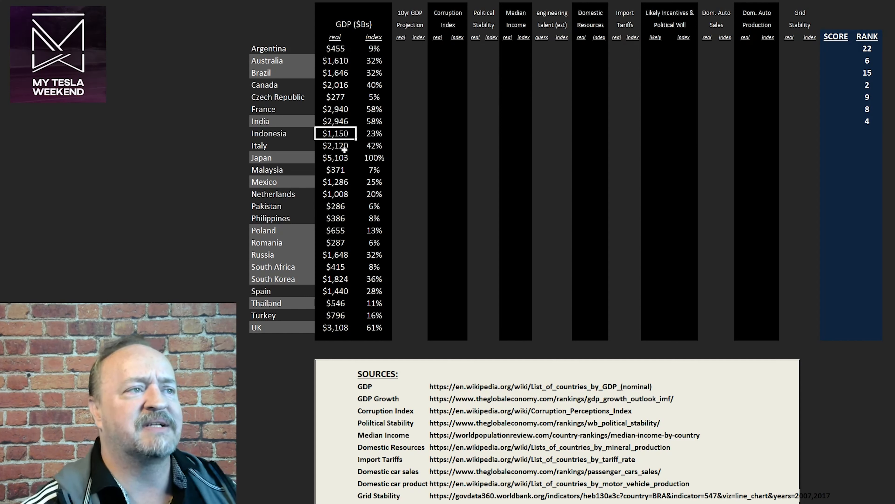
left_click(335, 145)
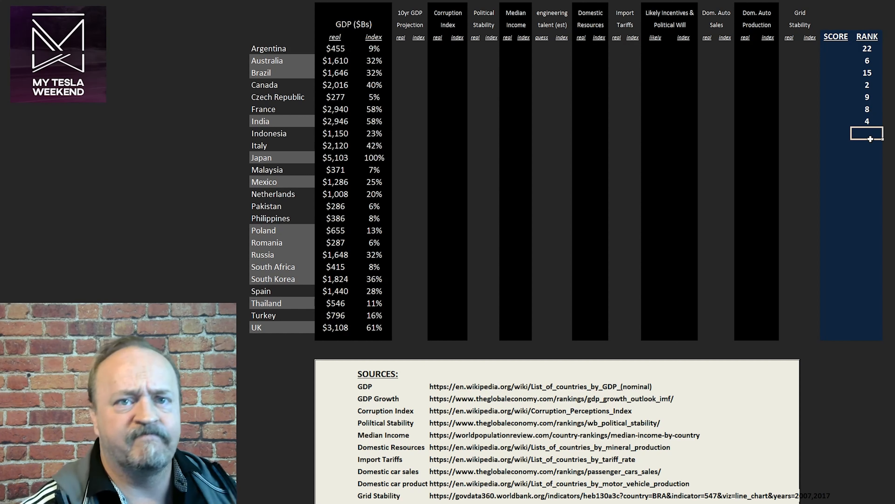
type("3")
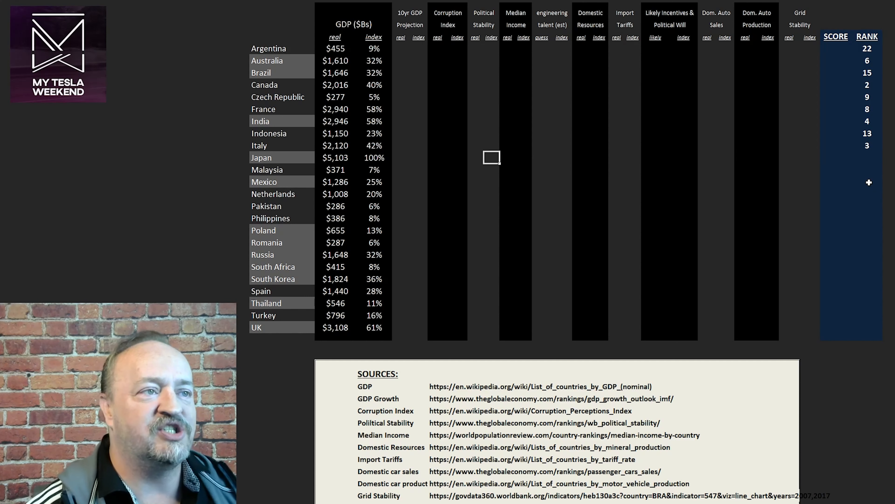
Step: Review Japan's GDP, projection and incentives entries before ranking it 1
left_click(335, 157)
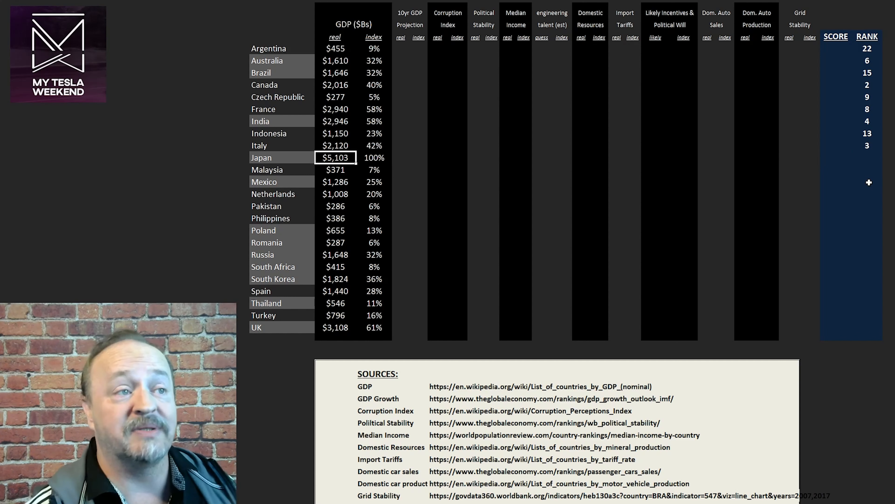
left_click(374, 157)
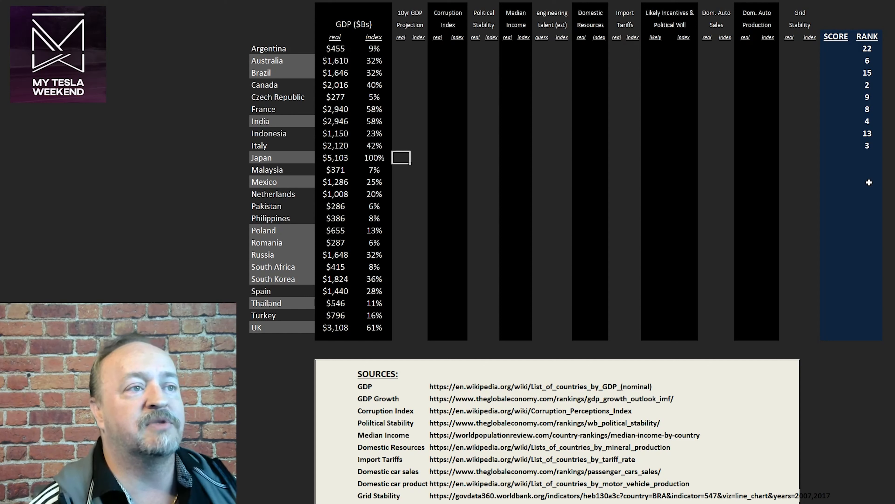
left_click(438, 158)
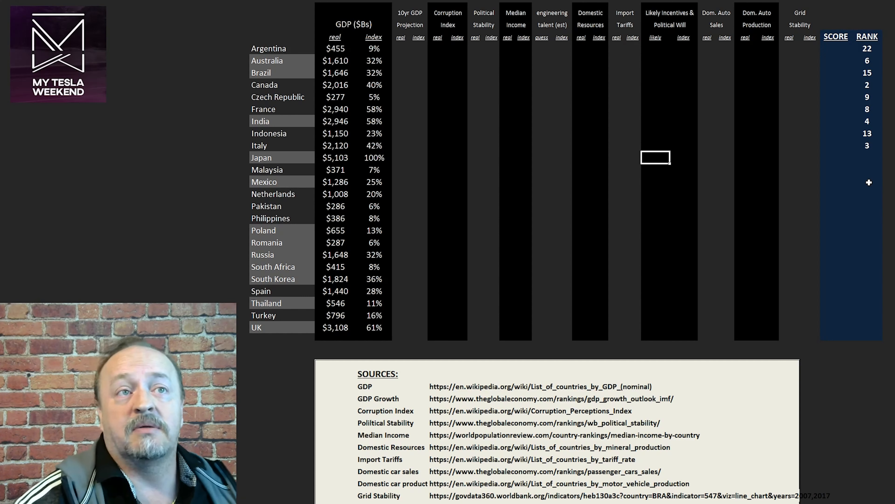
left_click(707, 159)
type("1")
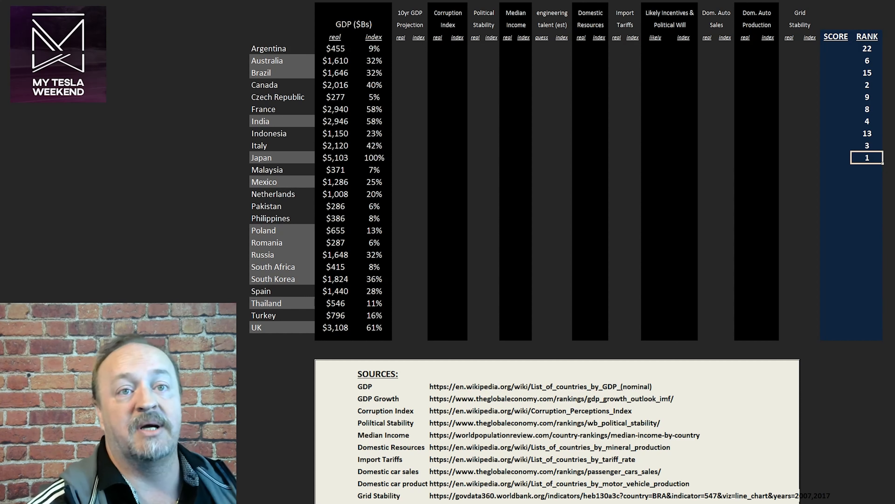
Step: Reveal the Grid Stability real scores and index percentages for all 25 countries
left_click(800, 48)
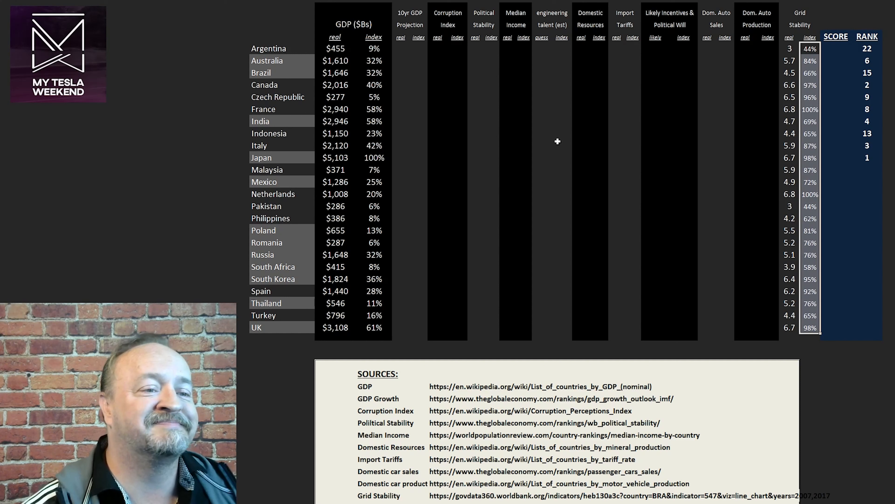
mouse_move(504, 176)
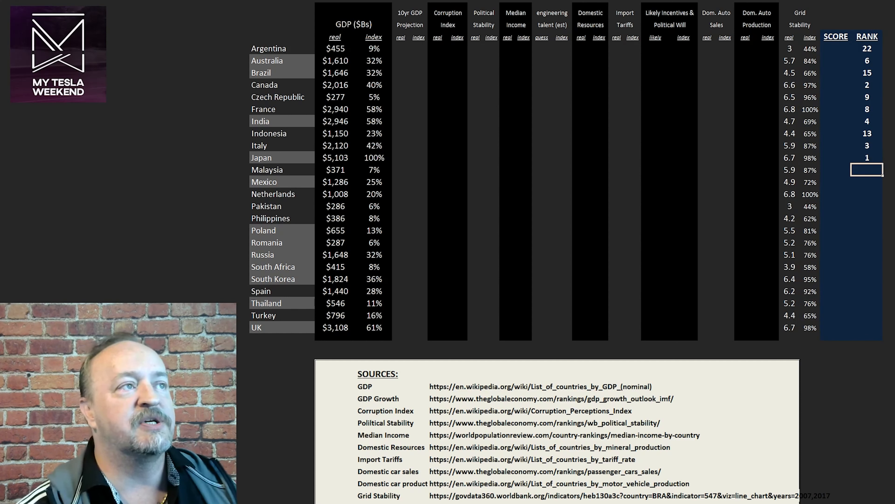
Step: Enter Malaysia's rank of 11 and the Netherlands' rank of 16
type("11")
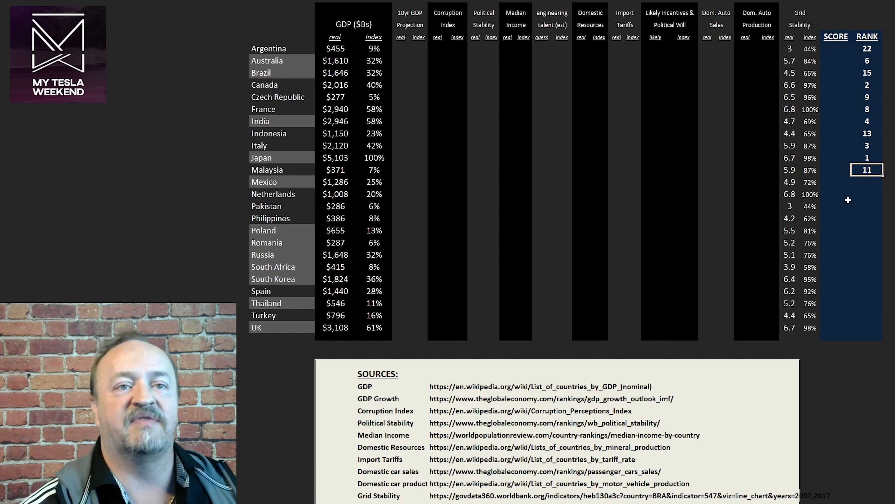
left_click(865, 183)
type("18")
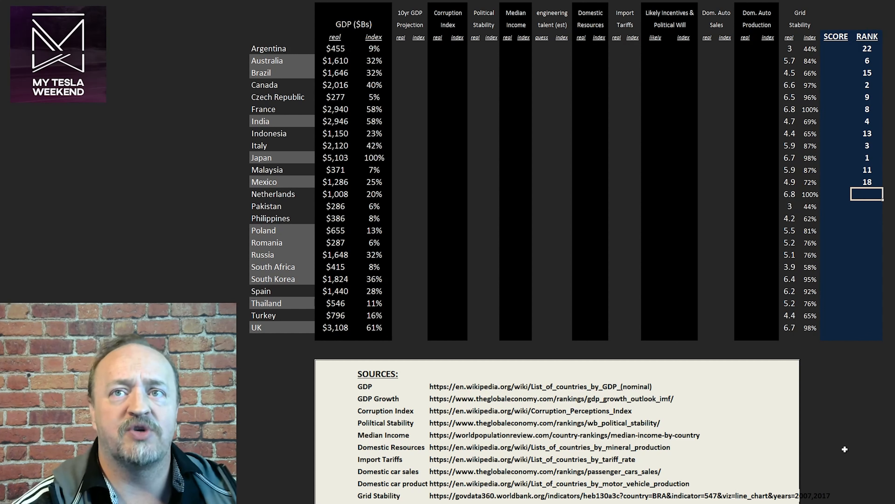
type("16")
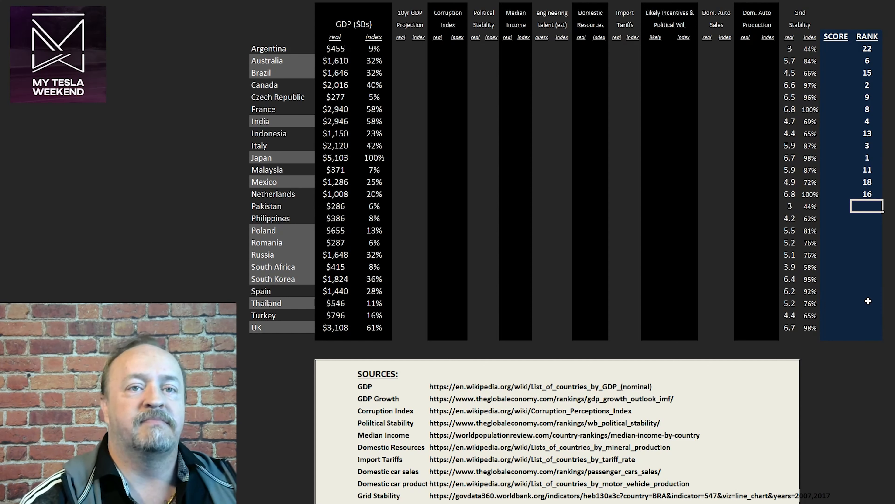
mouse_move(847, 383)
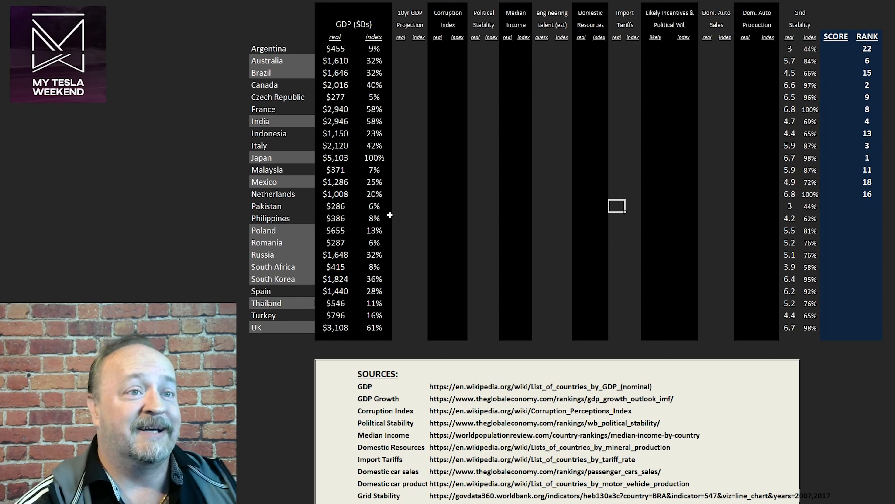
Step: Enter Pakistan's rank of 24 and the Philippines' rank of 20
left_click(655, 205)
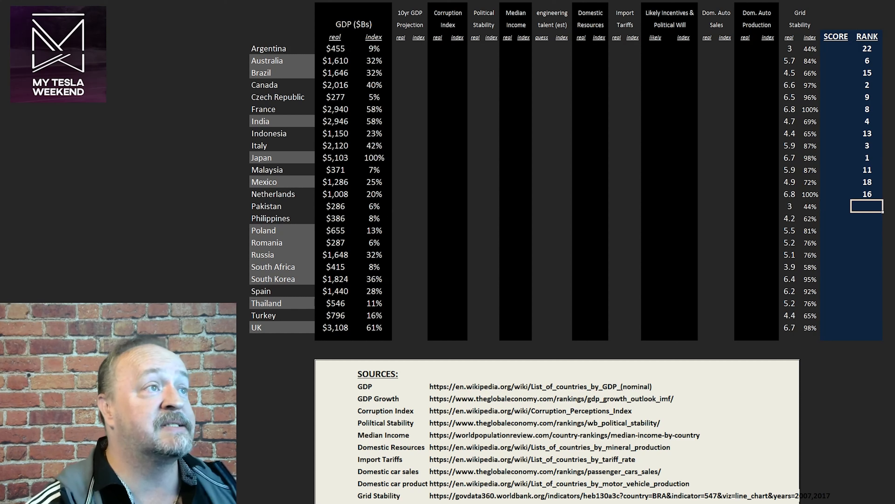
type("24")
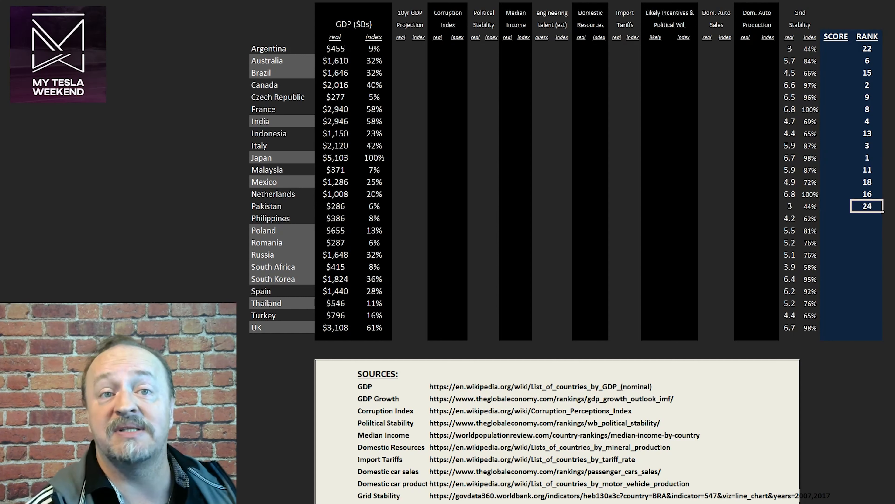
left_click(866, 218)
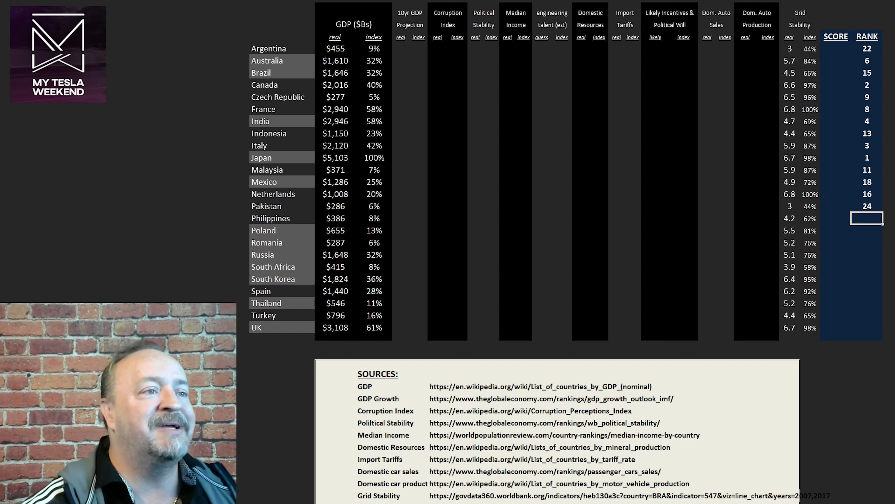
type("20")
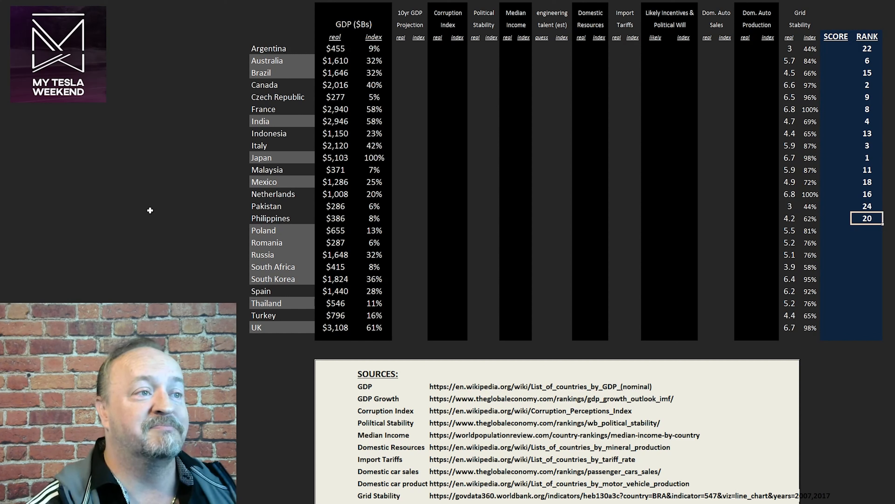
mouse_move(541, 280)
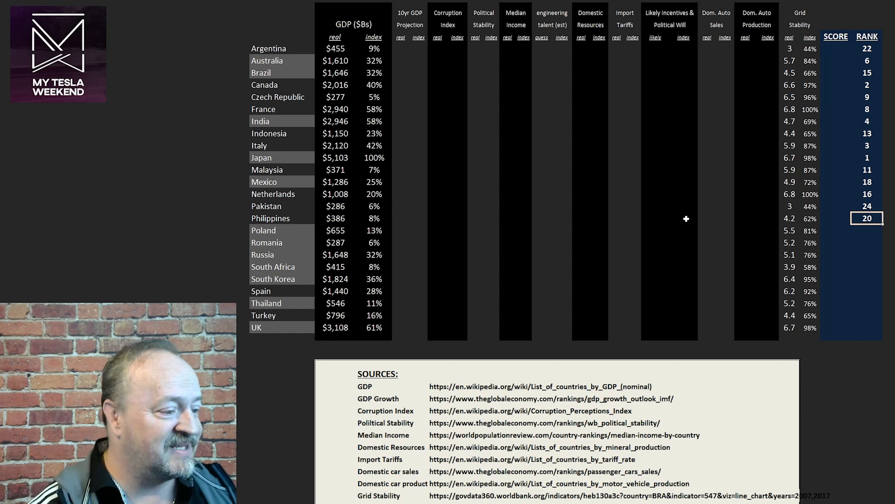
mouse_move(680, 214)
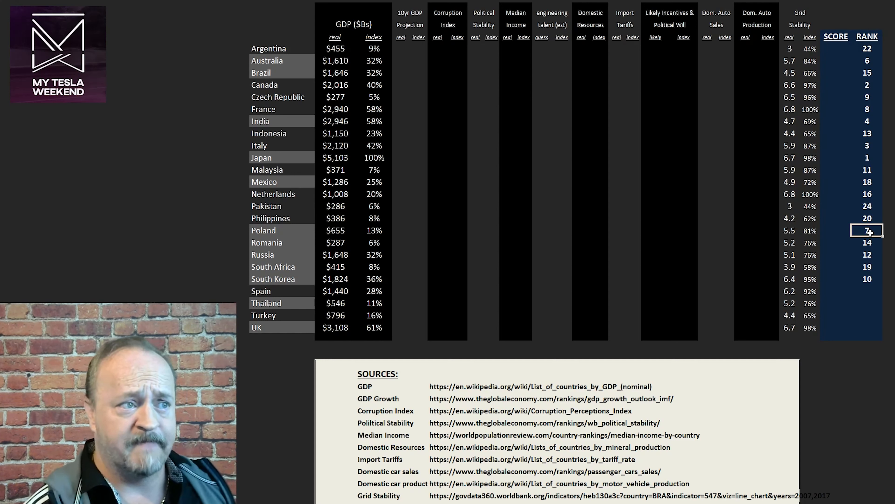
left_click(867, 242)
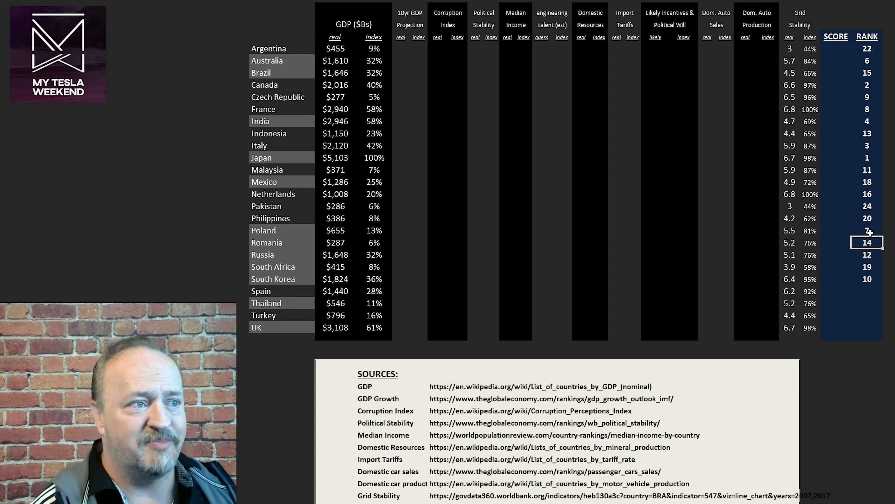
left_click(867, 254)
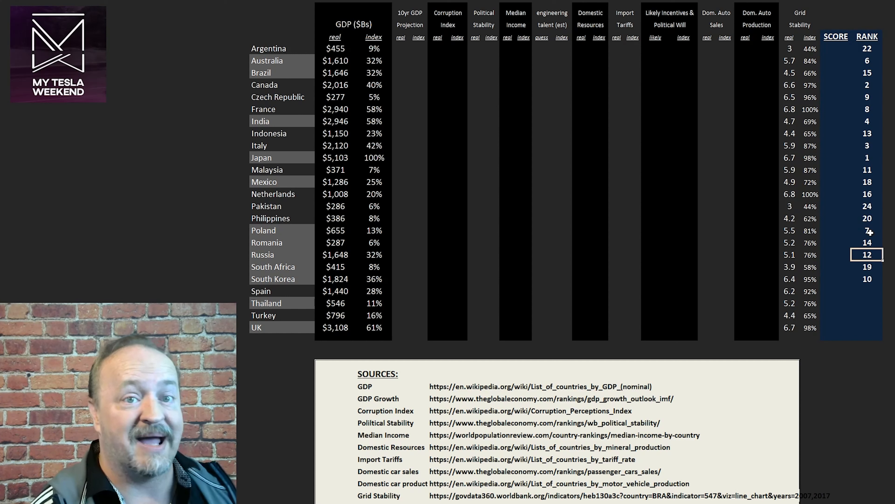
left_click(867, 266)
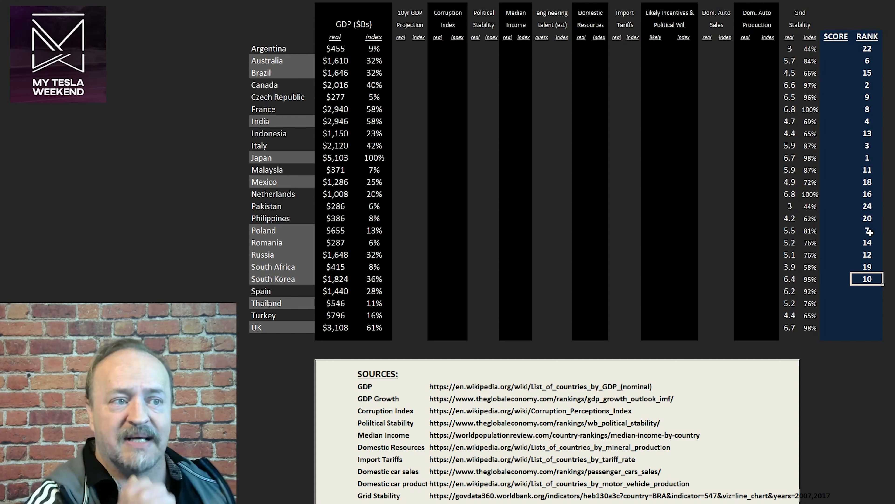
left_click(632, 279)
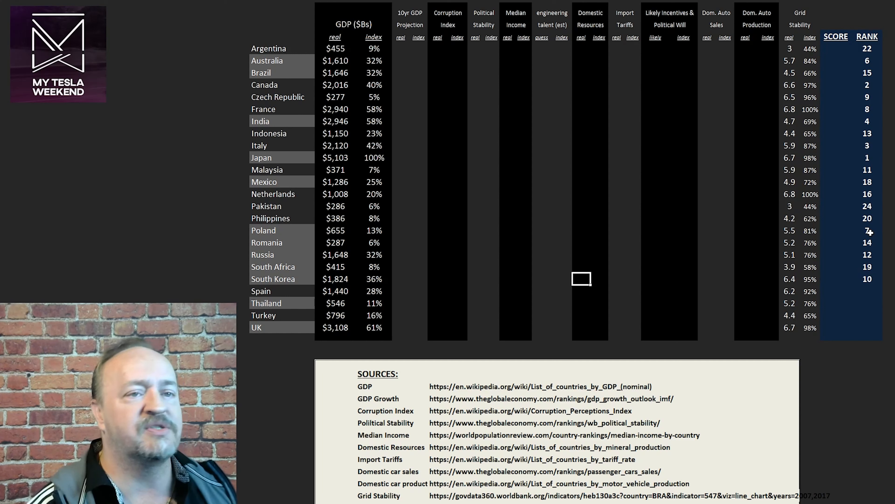
left_click(867, 278)
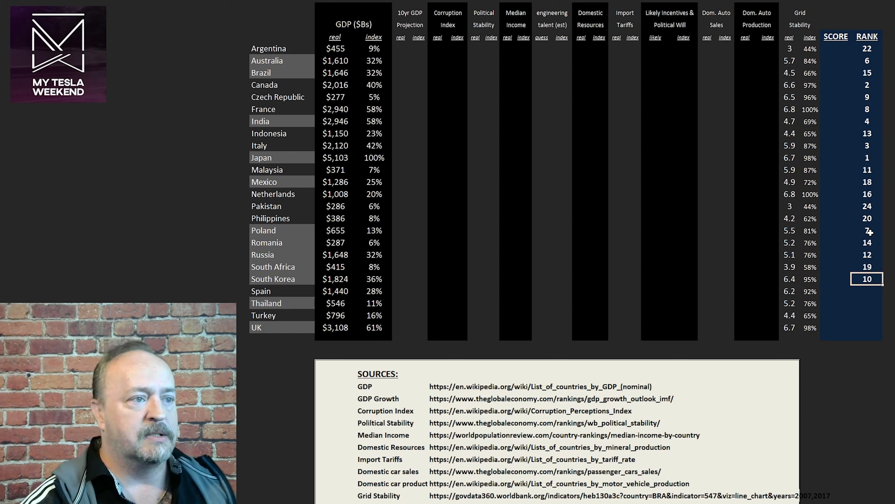
left_click(866, 290)
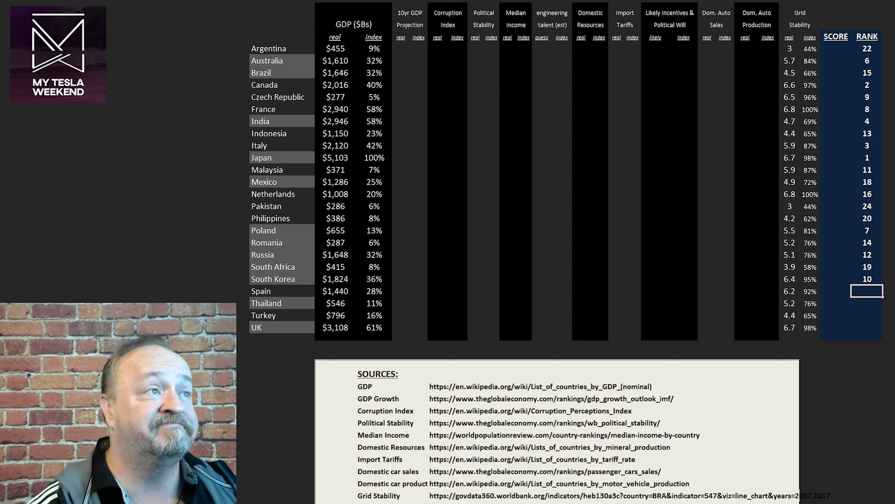
Step: Enter Spain's rank of 17 and Turkey's rank of 23
type("17")
left_click(867, 303)
type("21")
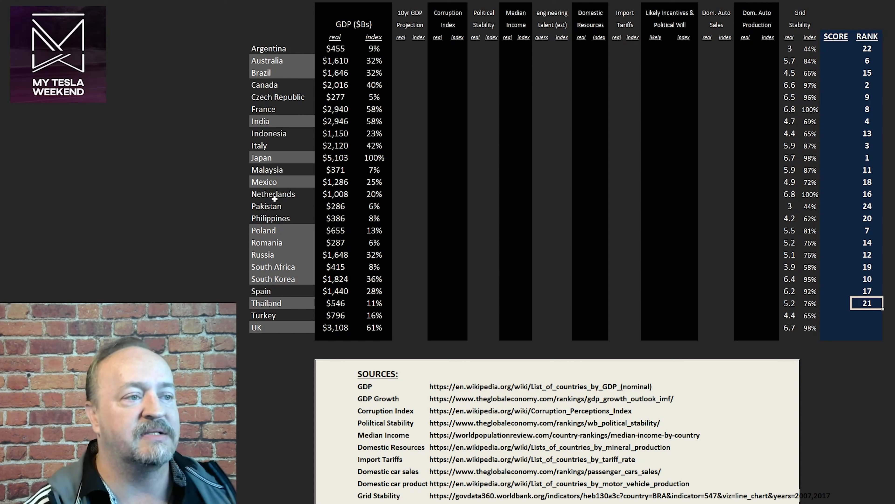
mouse_move(298, 188)
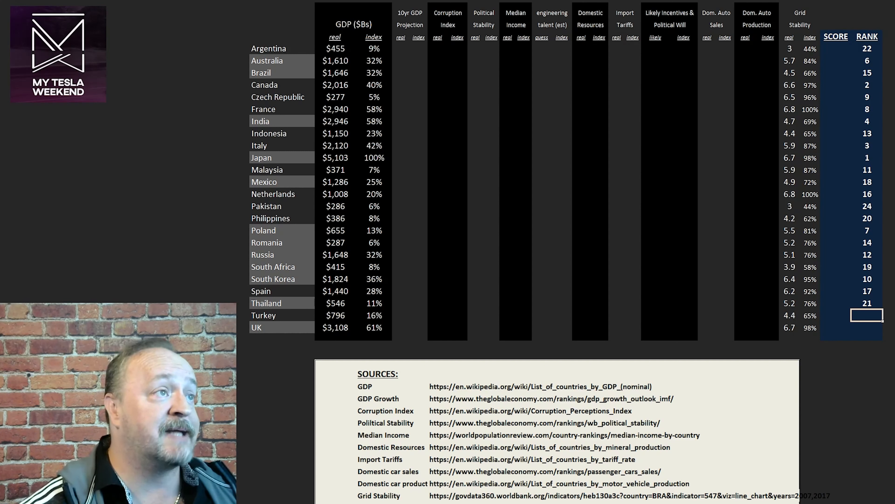
type("23")
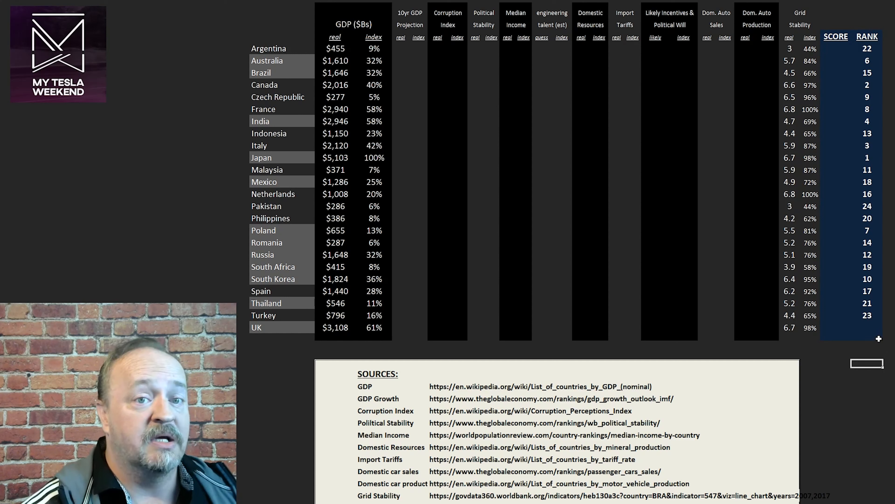
left_click(867, 327)
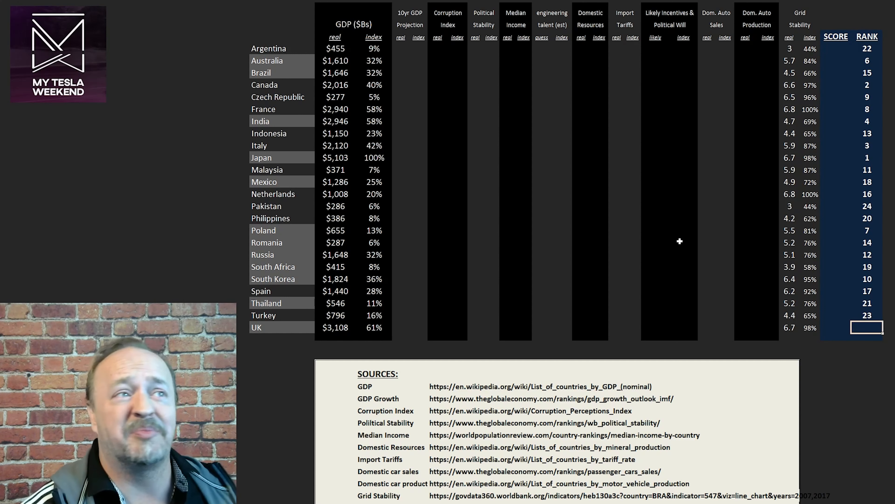
type("5")
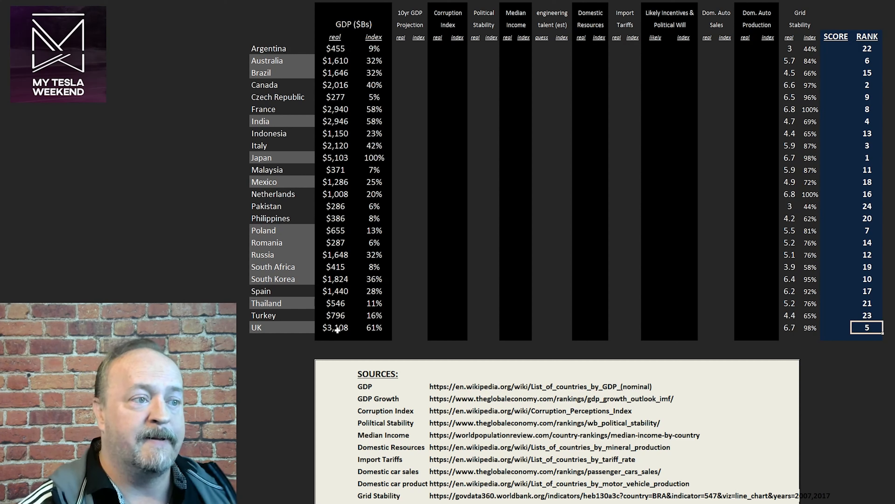
left_click(335, 328)
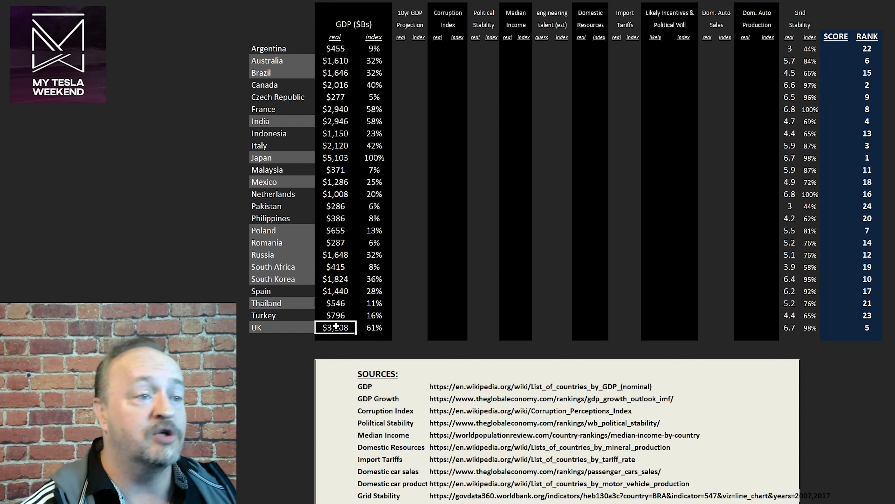
left_click(409, 328)
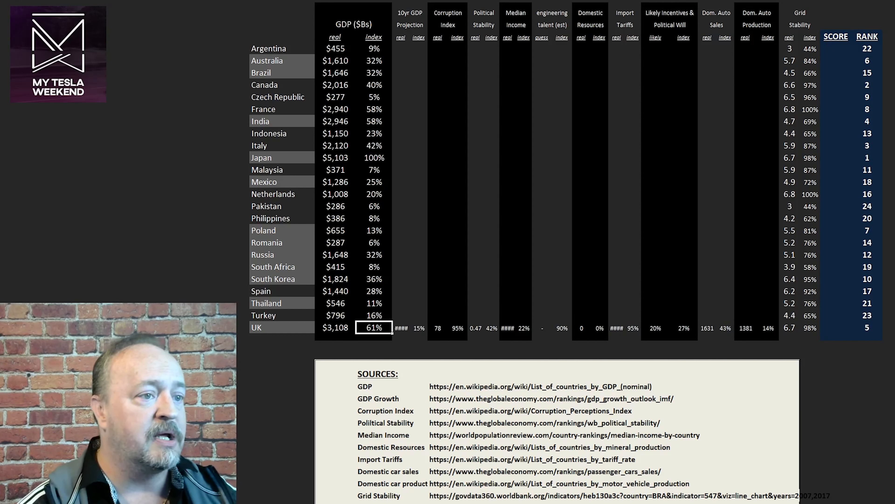
left_click(418, 327)
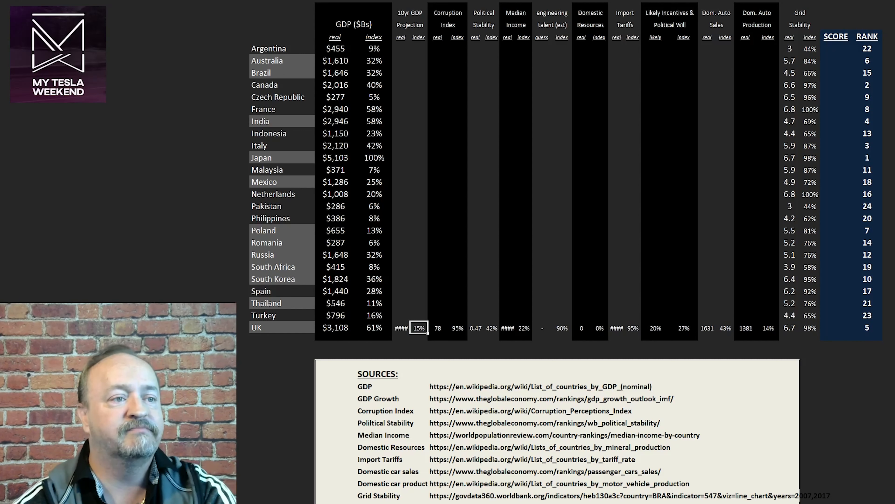
left_click(457, 328)
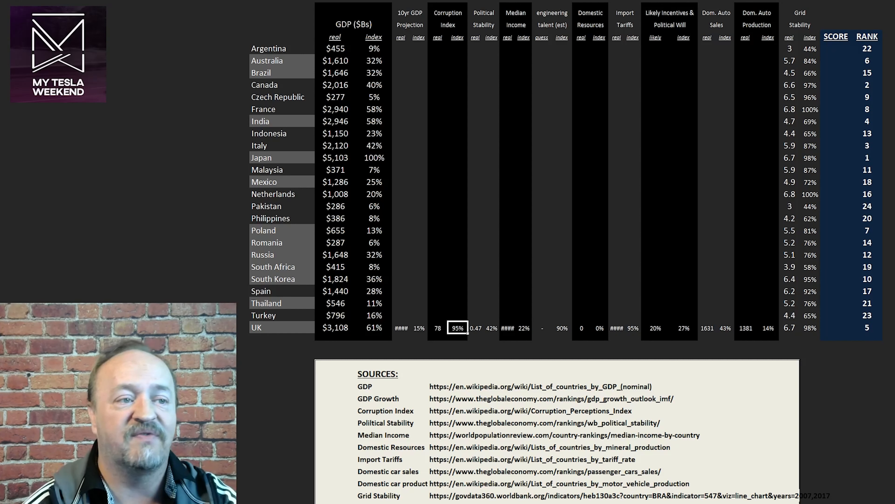
left_click(491, 328)
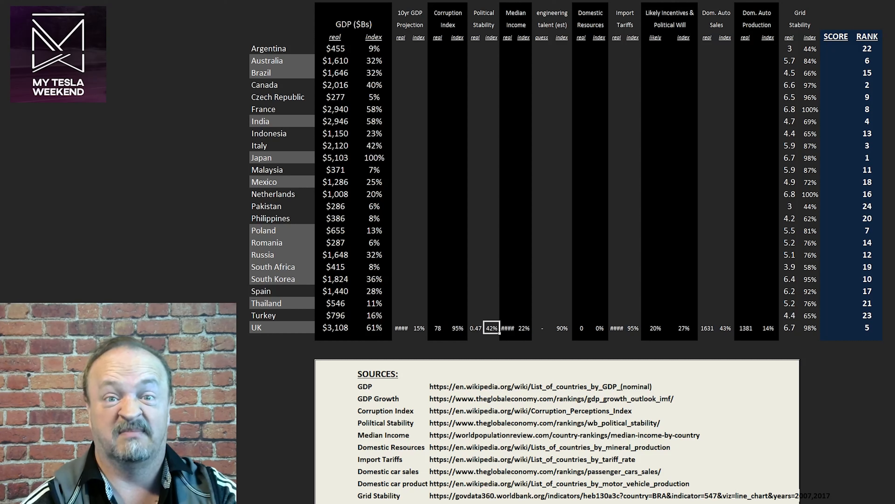
left_click(523, 328)
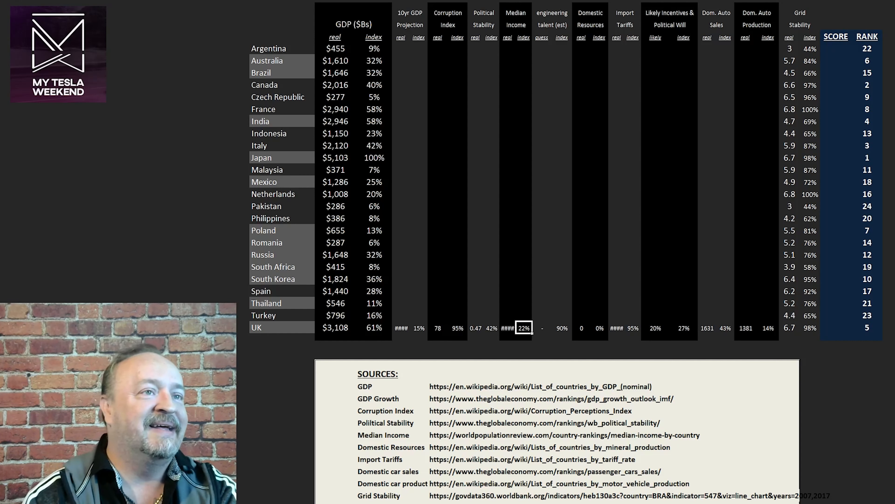
left_click(562, 327)
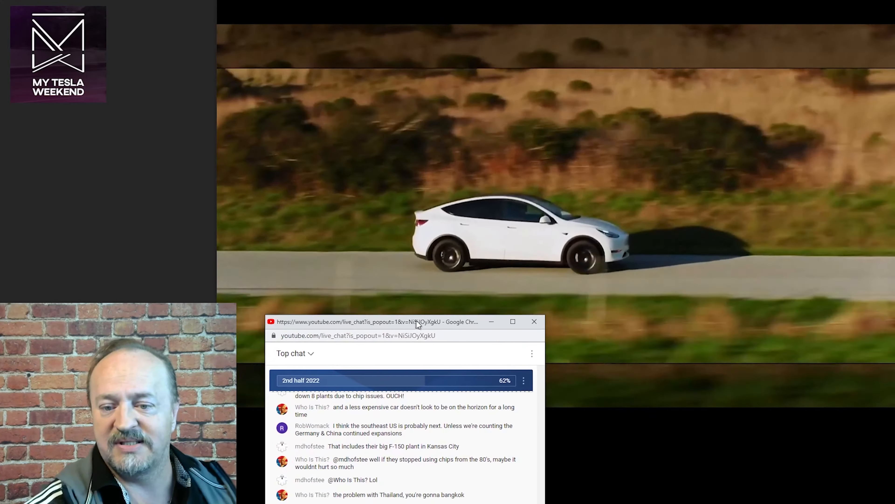
Step: Drag the popout chat window corner to enlarge it and show more messages
left_click_drag(417, 320, 396, 243)
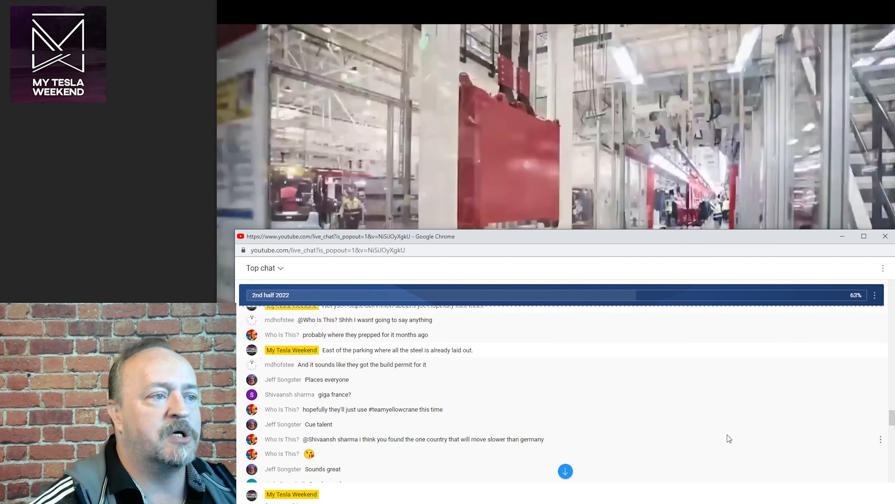
mouse_move(735, 419)
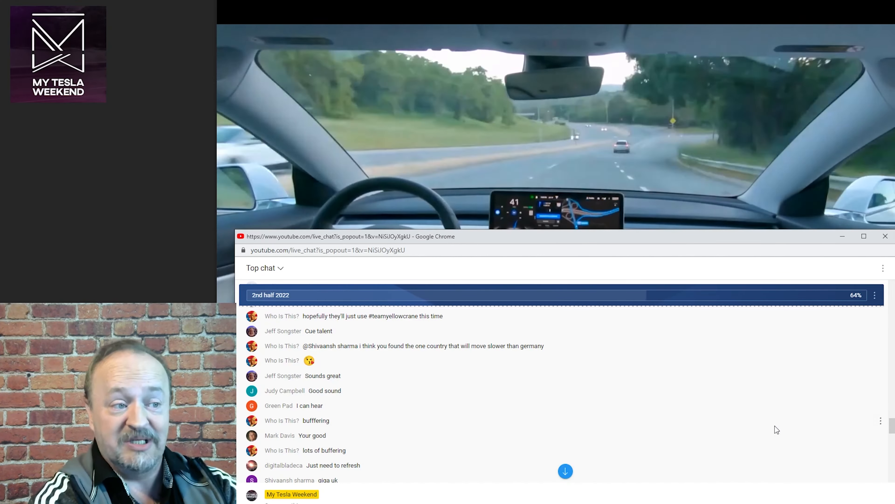
mouse_move(744, 429)
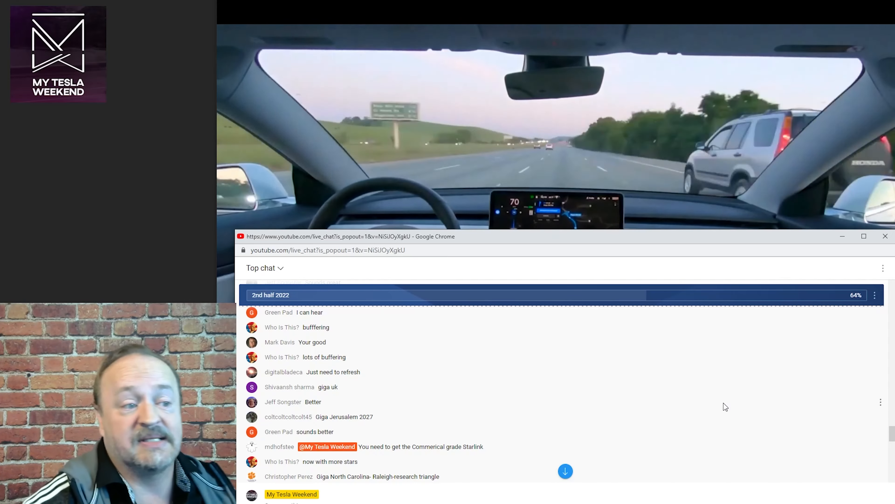
mouse_move(752, 404)
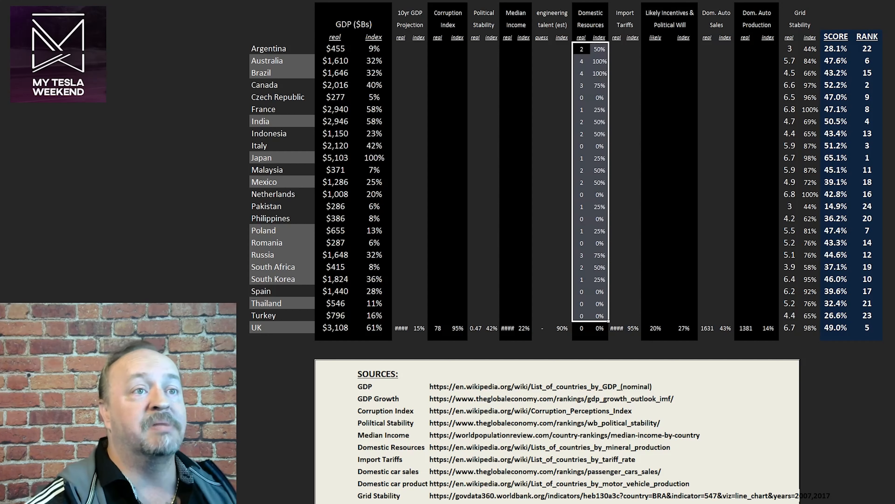
Step: Reveal the Domestic Resources scores for all countries in the ranking table
left_click(582, 170)
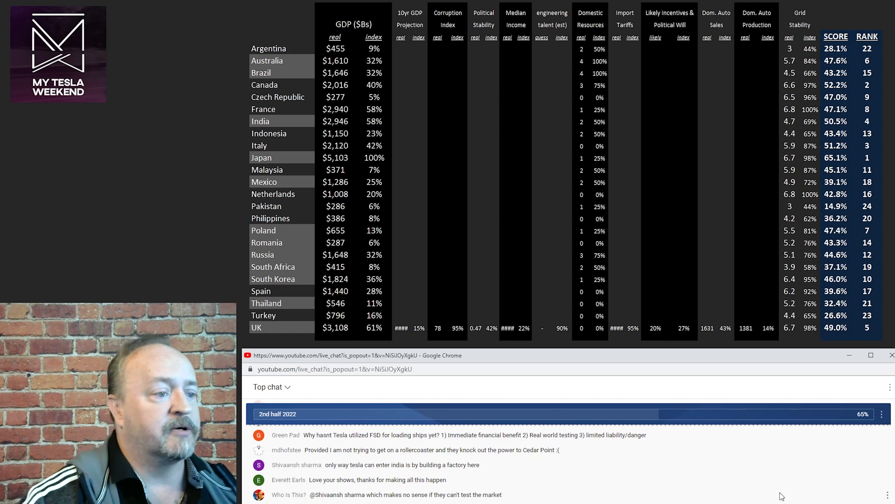
scroll("down", 3)
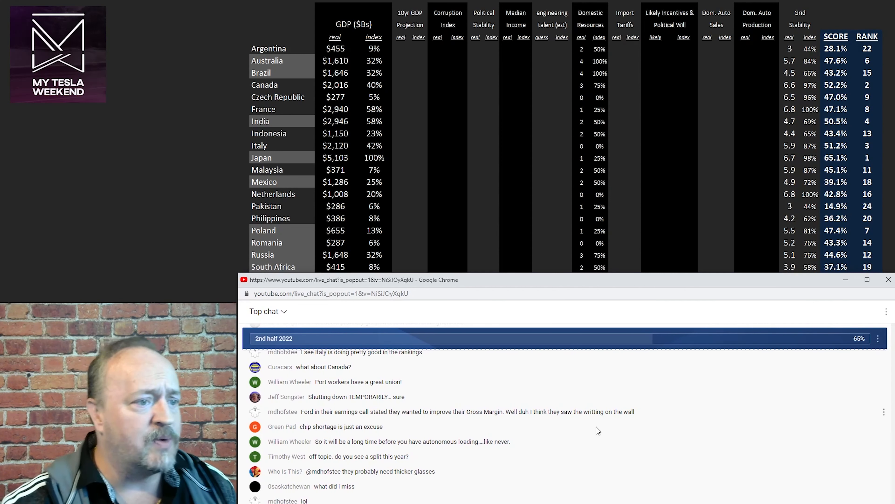
mouse_move(646, 464)
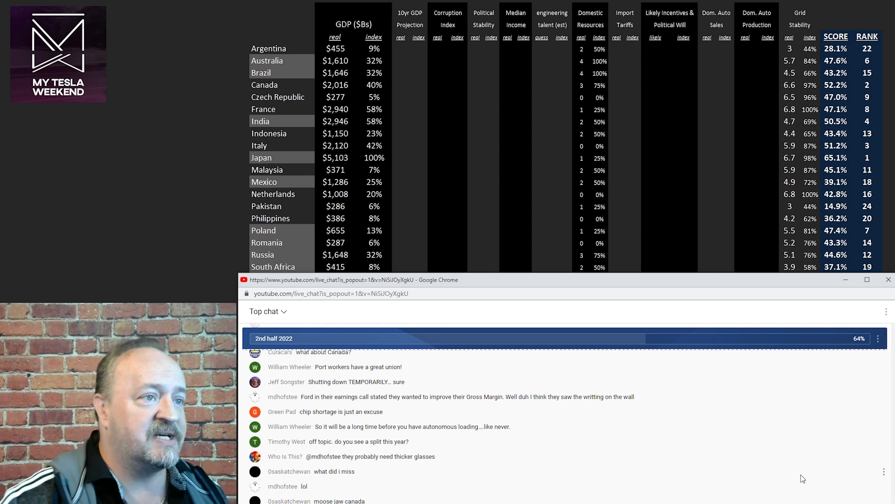
mouse_move(810, 461)
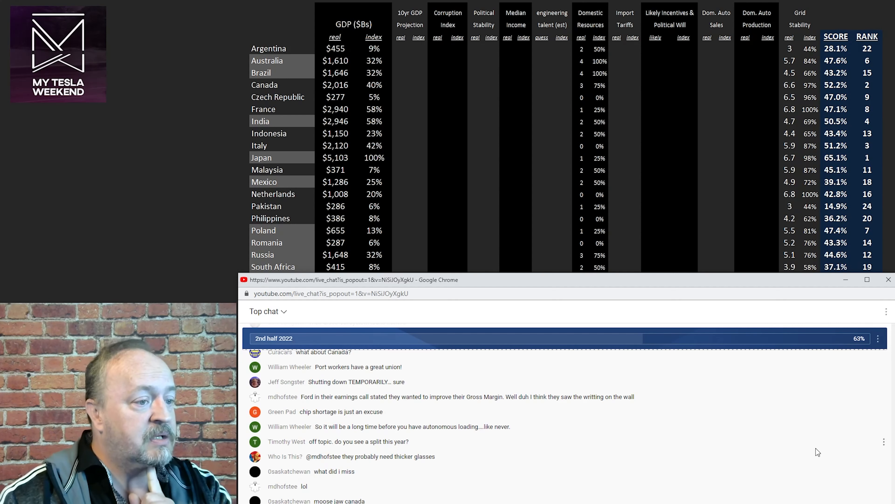
mouse_move(804, 452)
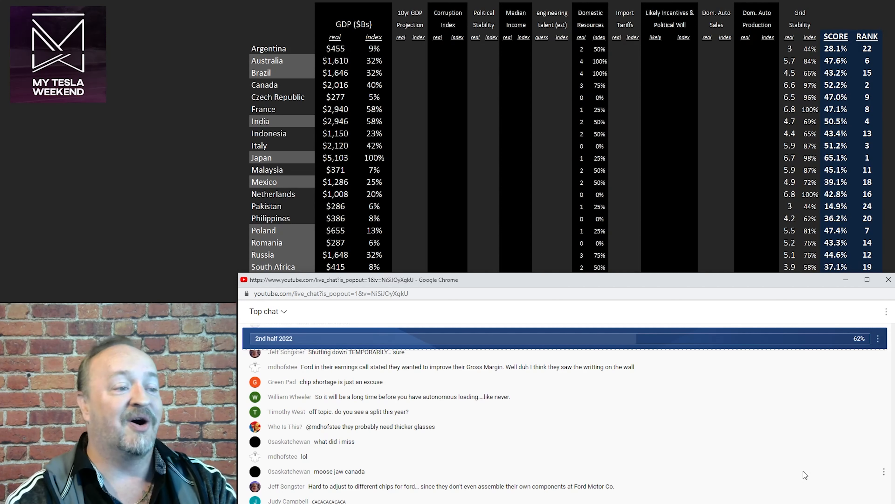
mouse_move(813, 464)
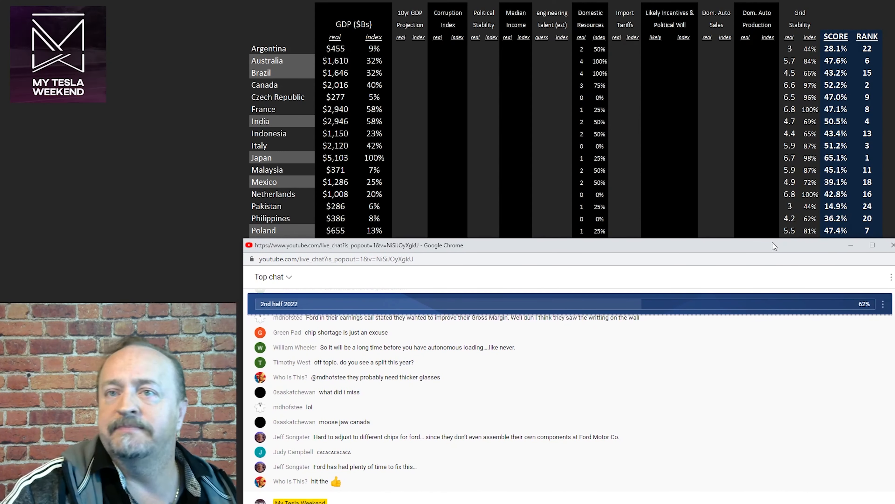
mouse_move(748, 316)
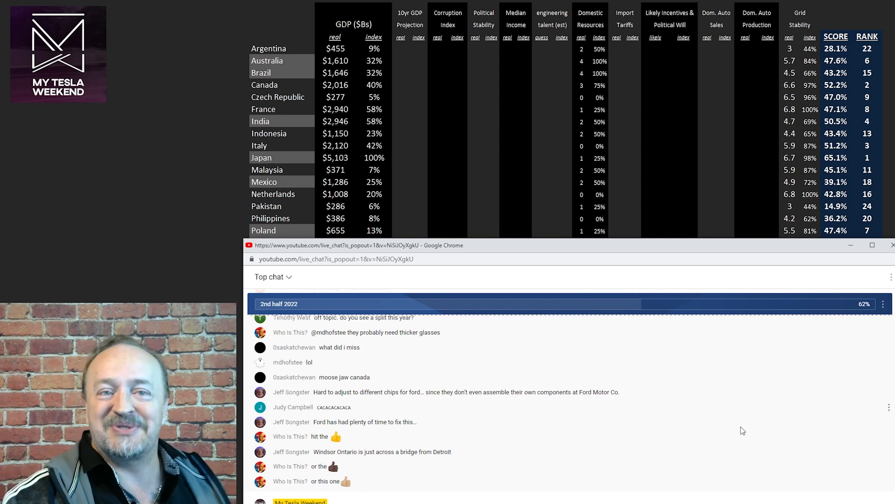
mouse_move(770, 447)
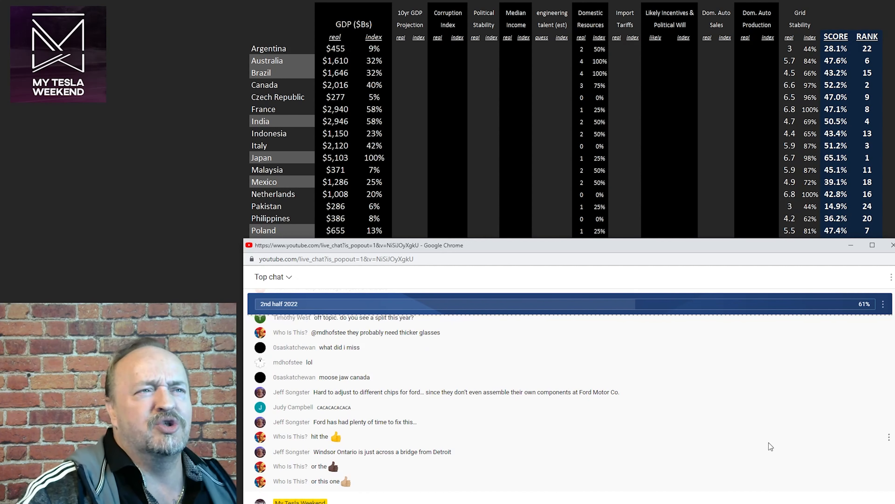